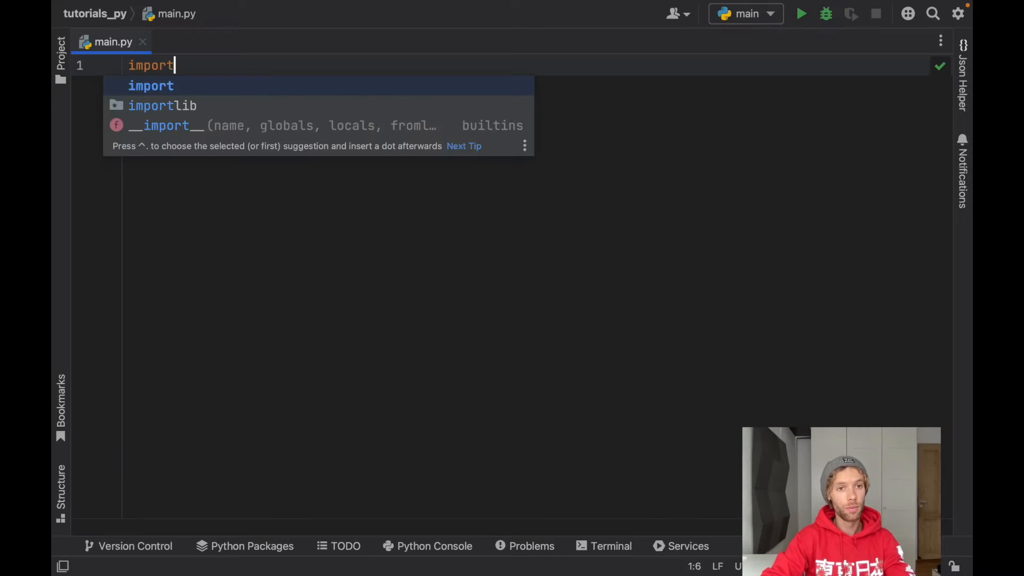
- Import re and urlopen from urllib.request at the top of main.py
type("re")
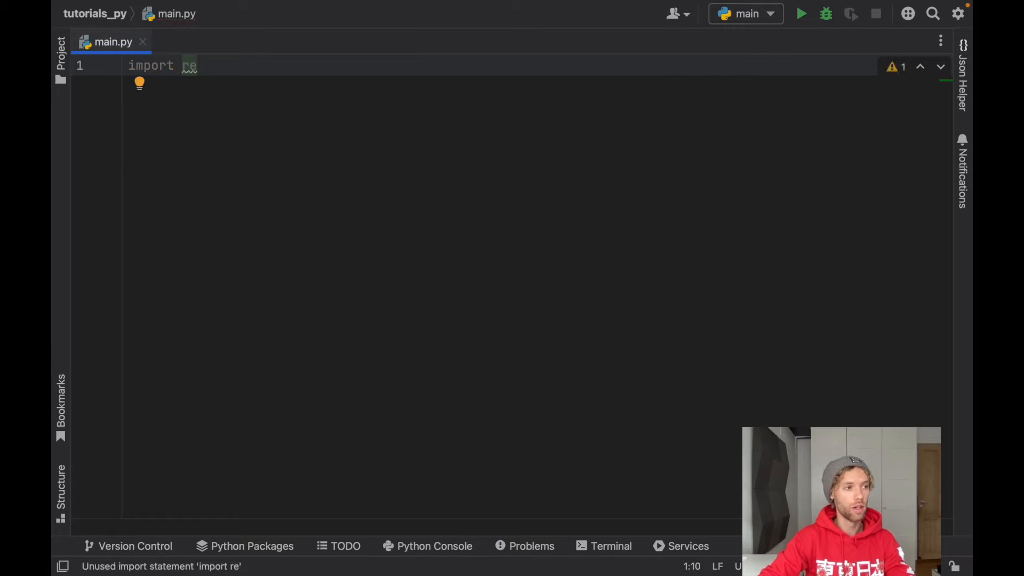
type("from urllib.request import urlopen")
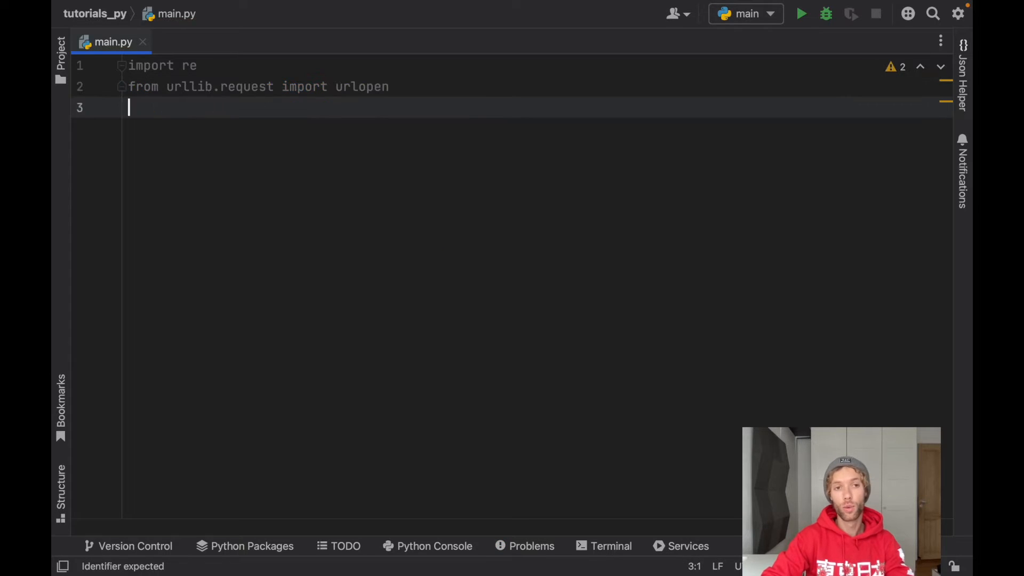
key("Enter")
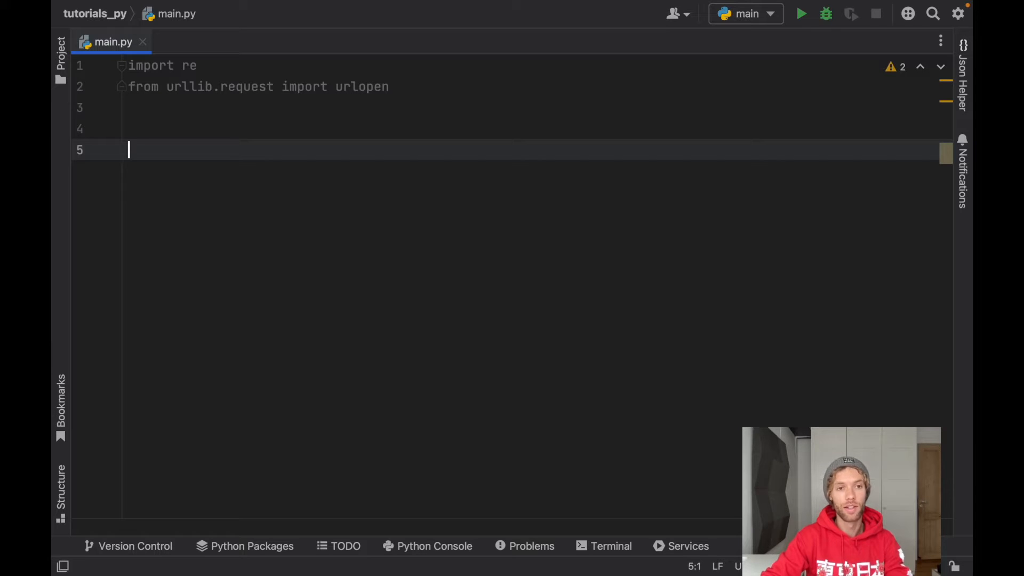
- Define get_ip() with a -> str return annotation
type("def get_")
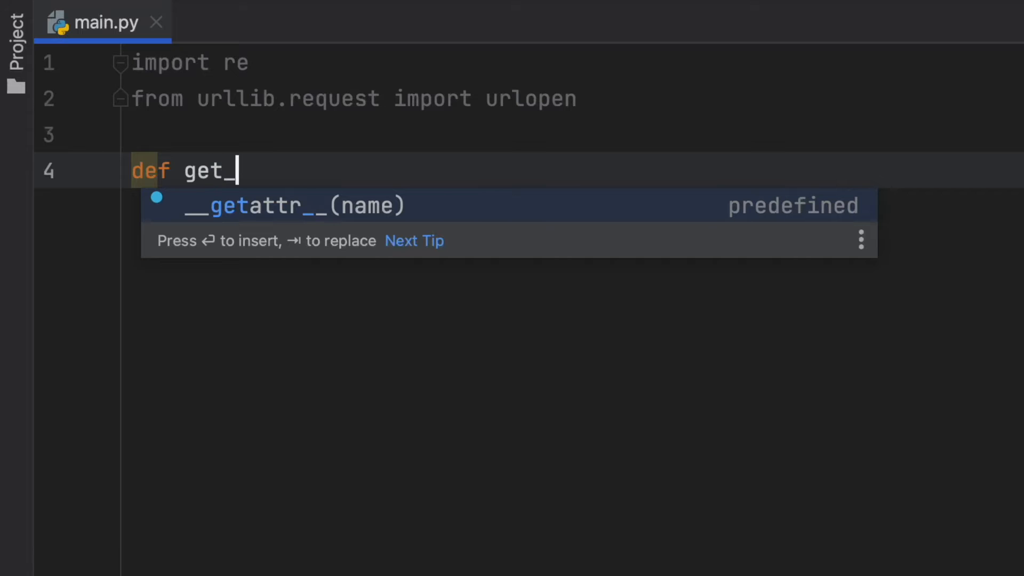
type("ip() ->")
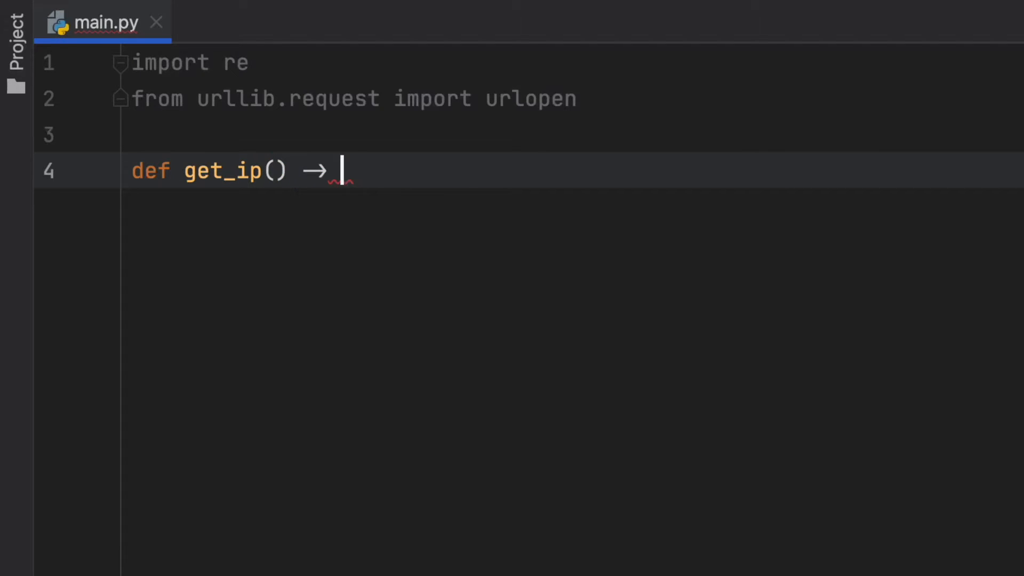
type("str:")
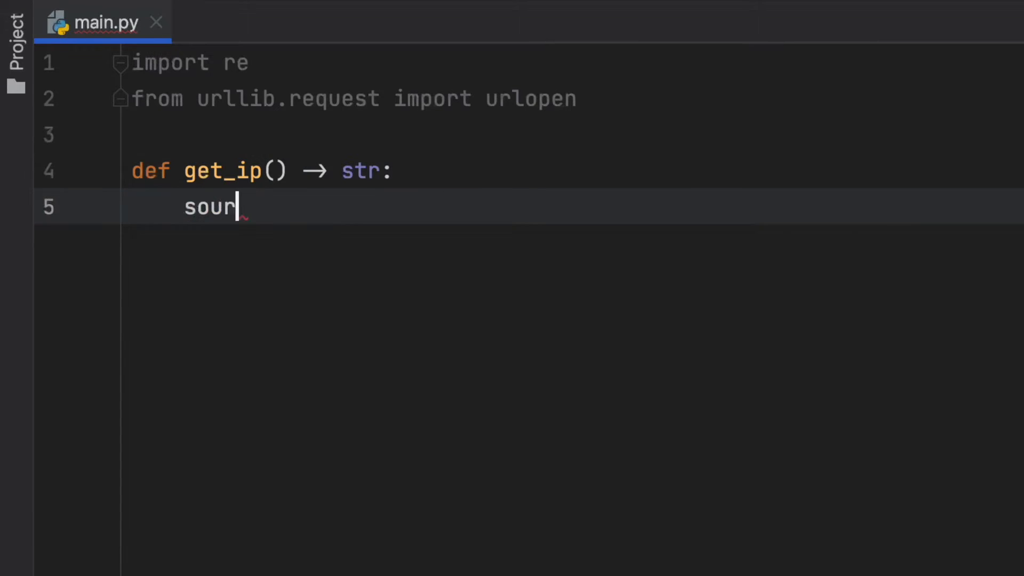
type("ce =")
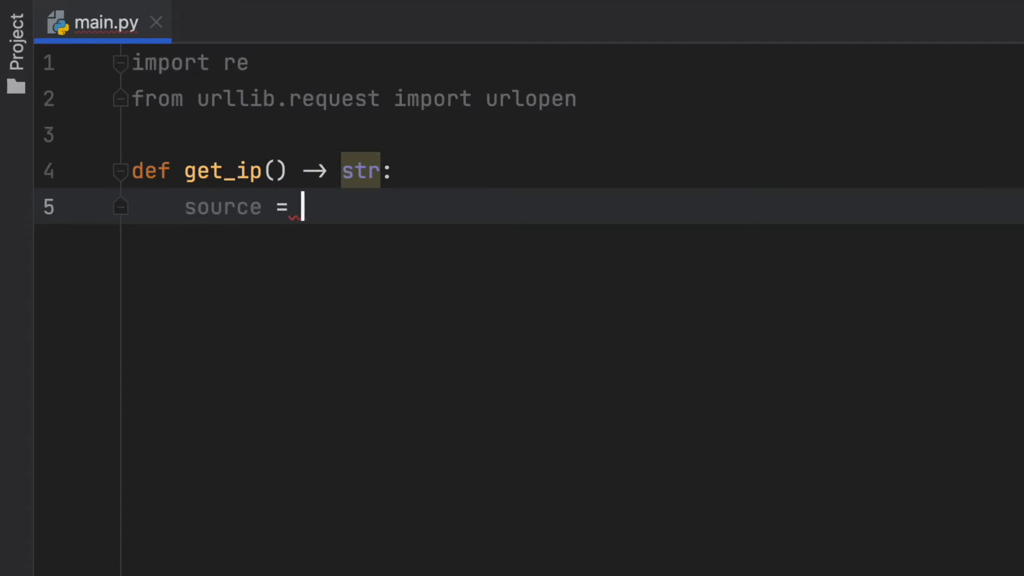
type("urlopen()")
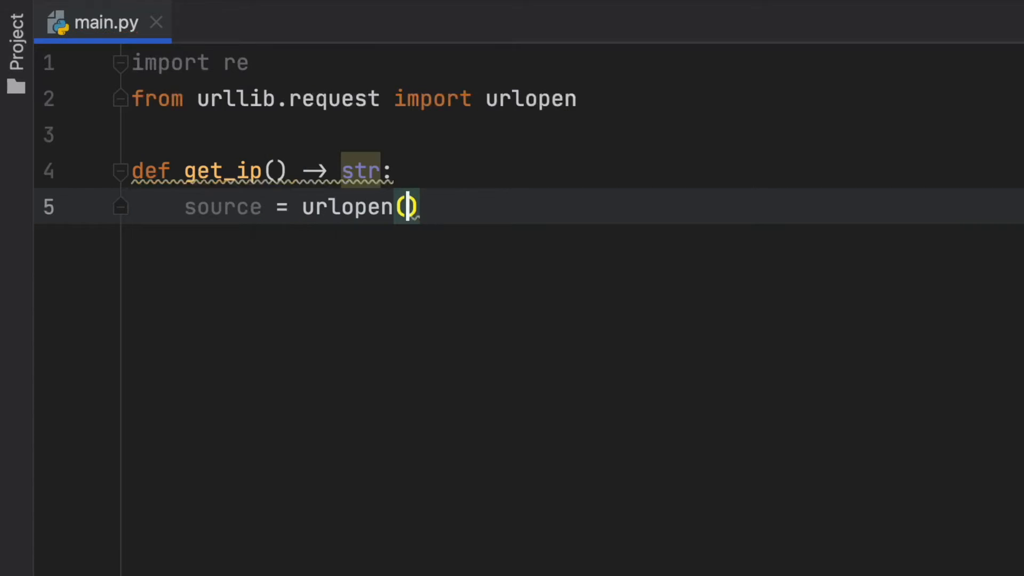
type("'htt'")
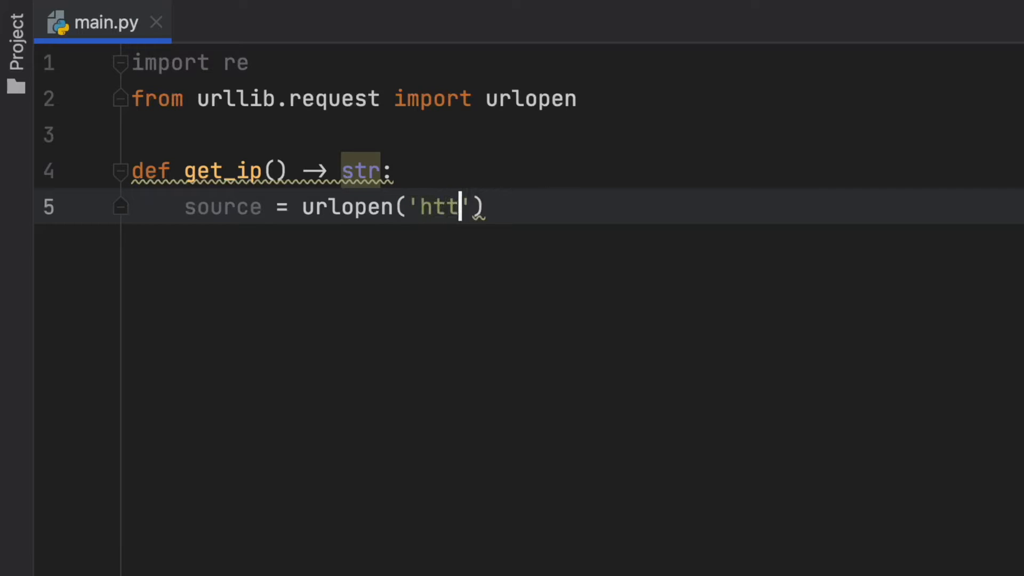
type("p:")
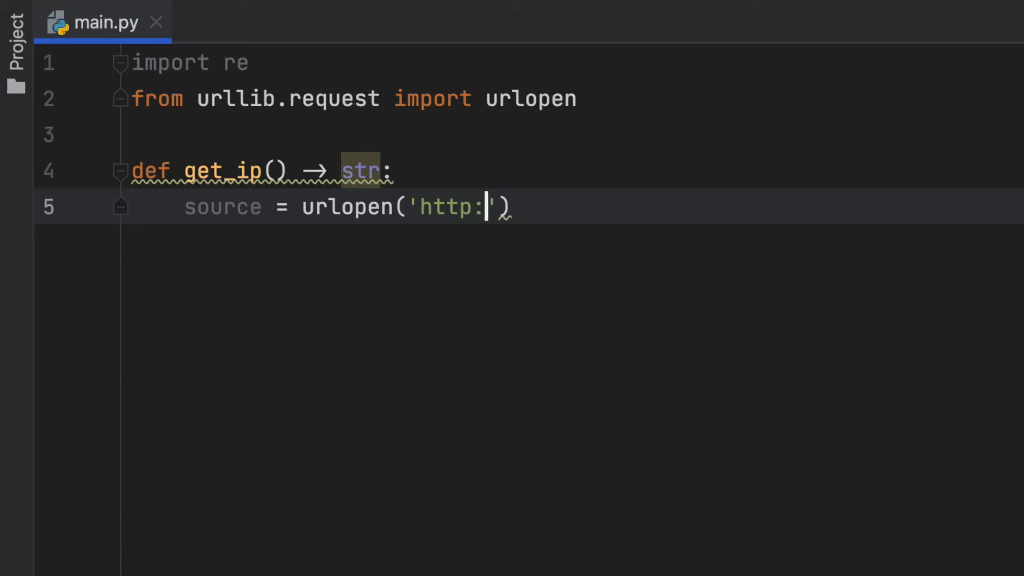
type("//chec")
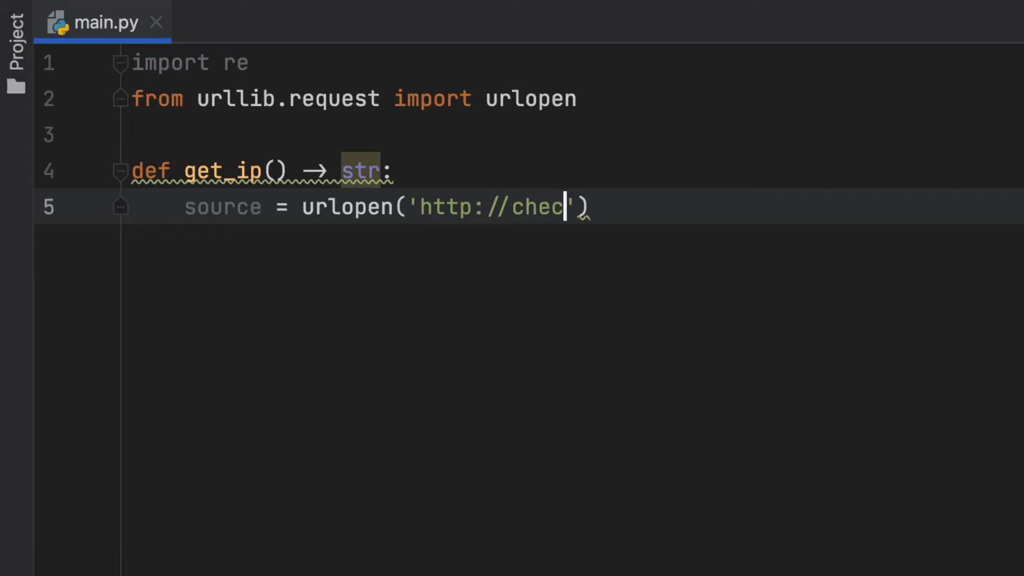
type("kip")
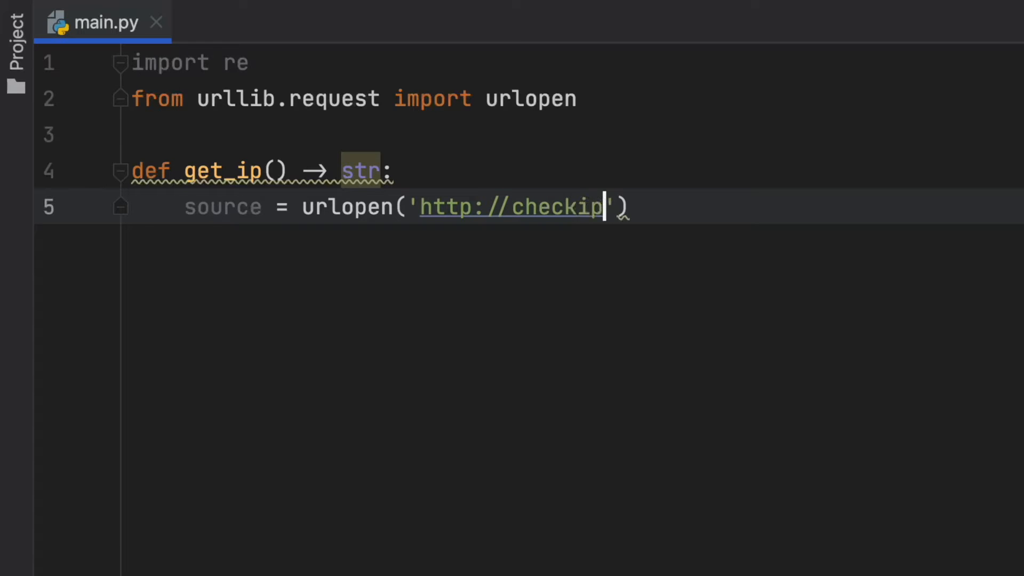
type(".dyn")
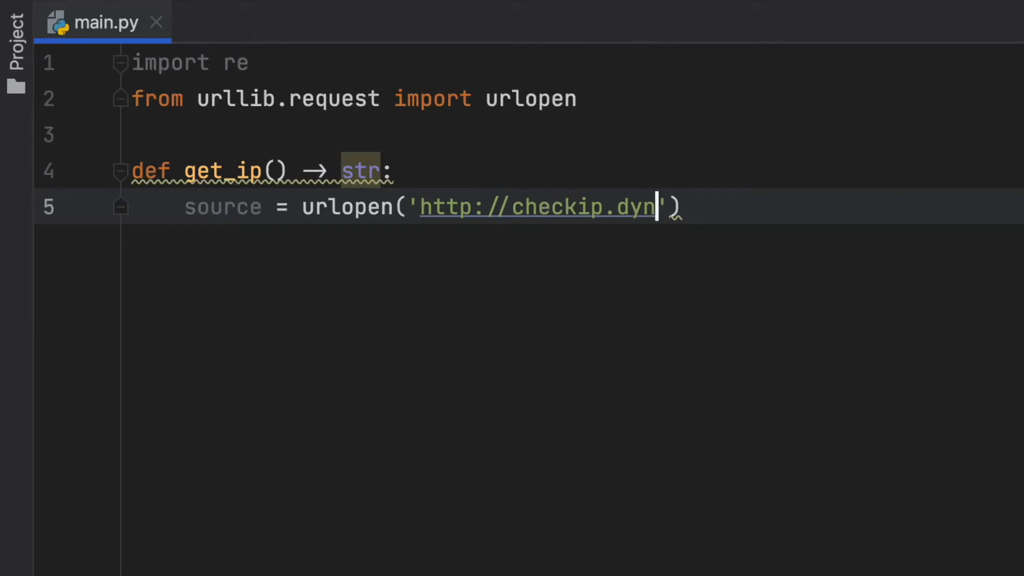
type("dns.com")
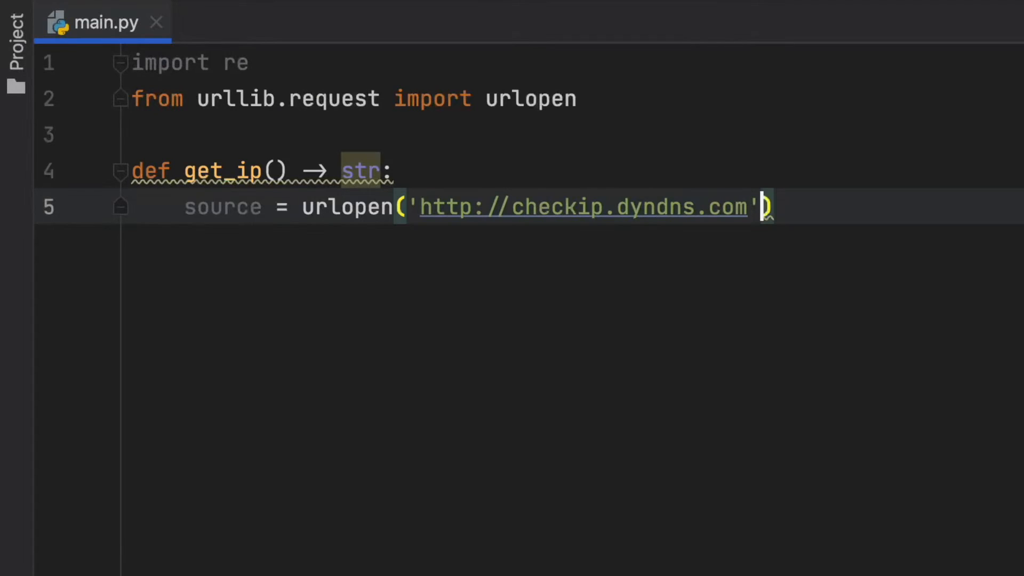
key("Enter")
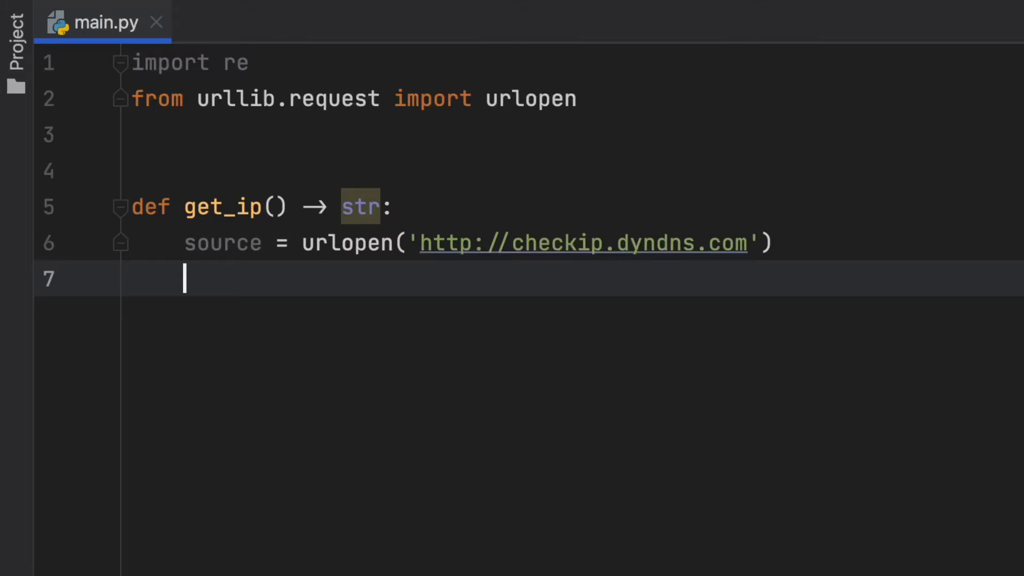
- Read the response into data = str(source.read()) and print(data)
type("data")
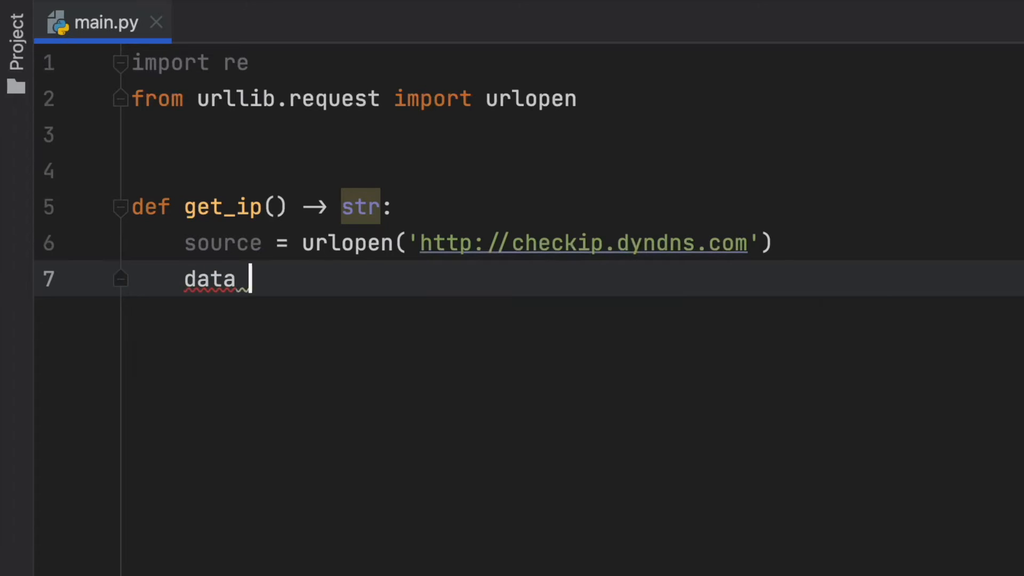
type("= str()")
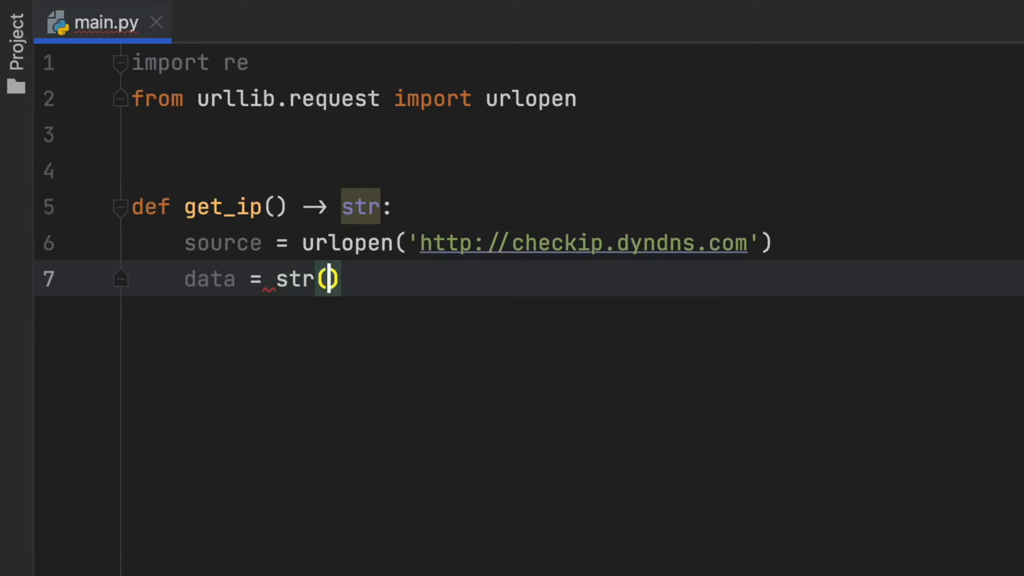
type("source.read(")
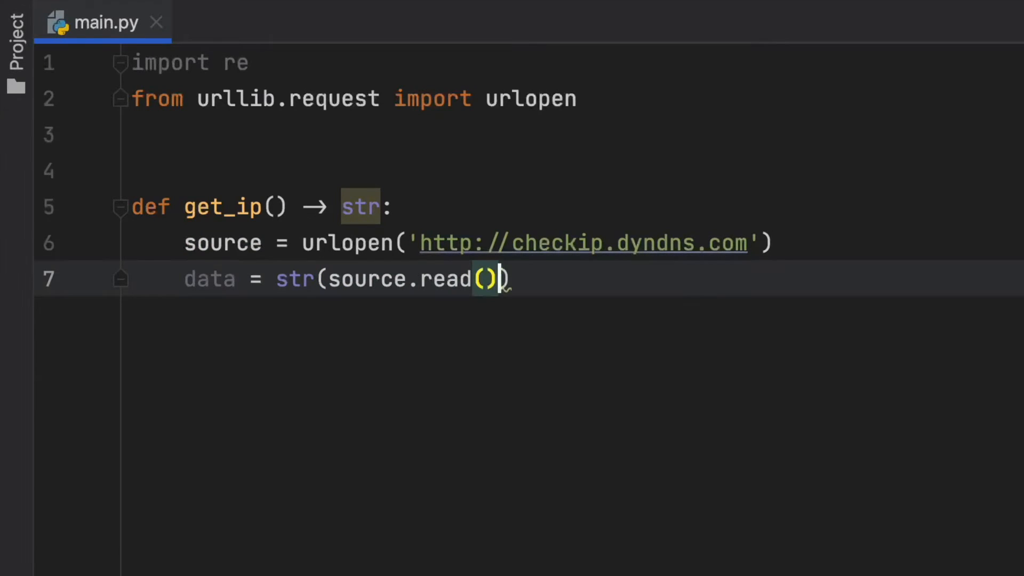
type("print(data")
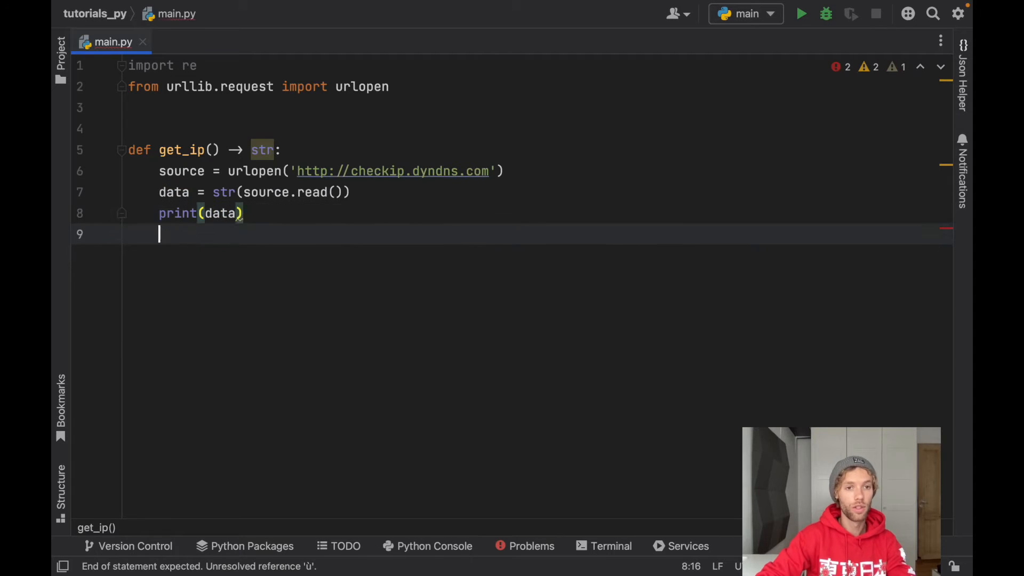
- Call get_ip() under if __name__ == '__main__' and run it to print the checkip HTML
key("Enter")
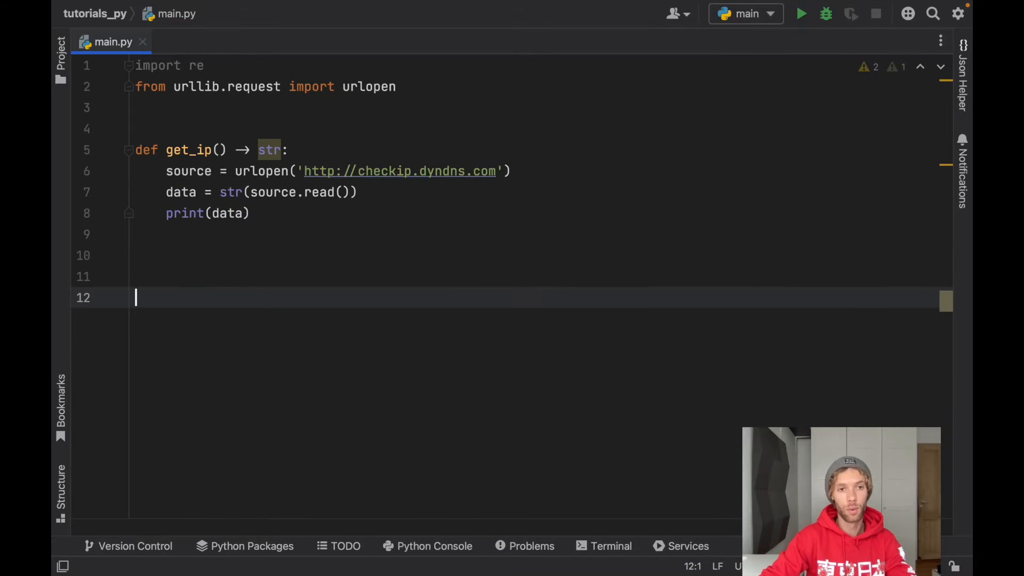
type("if __name__ == '__main__':")
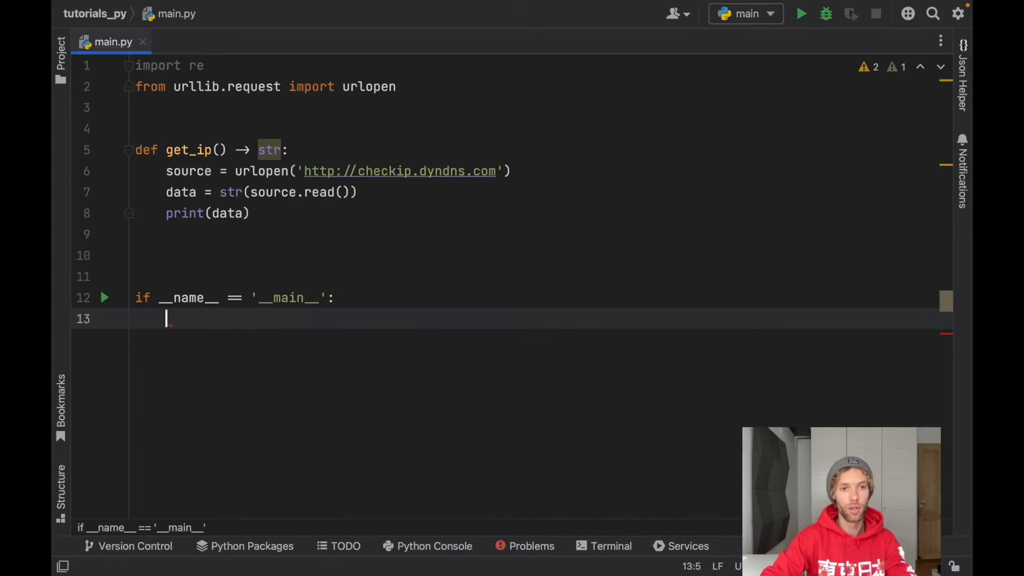
type("get_ip()")
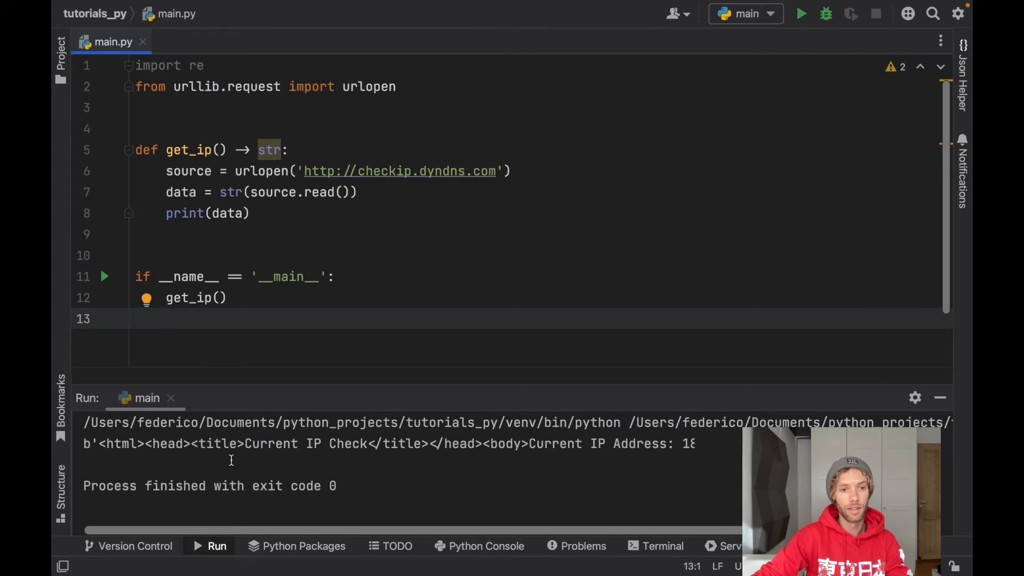
left_click_drag(98, 444, 428, 444)
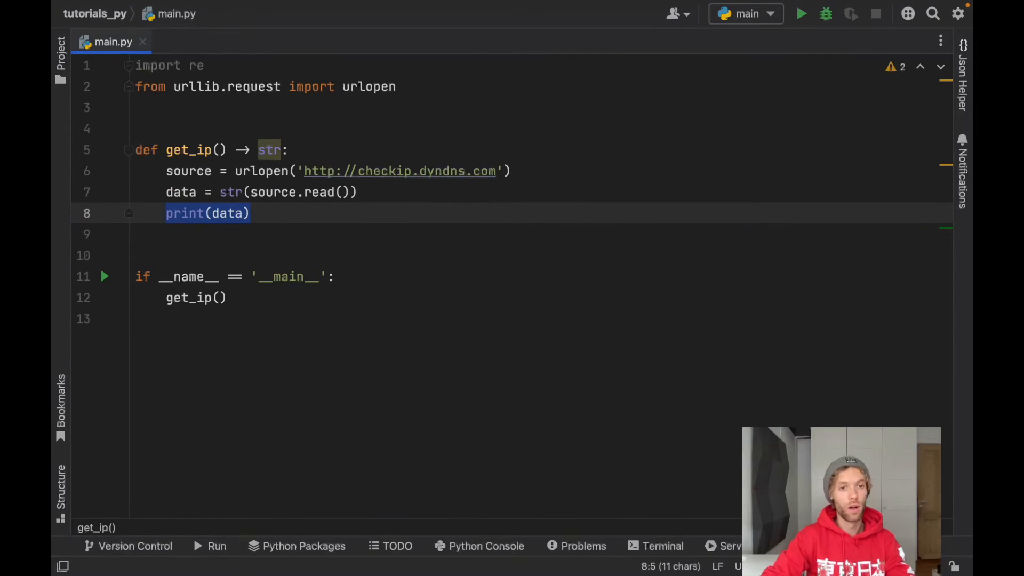
- Replace print(data) with ip_string = re.search(r"\d+\.\d+\.\d+\.\d+", data)
key("Delete")
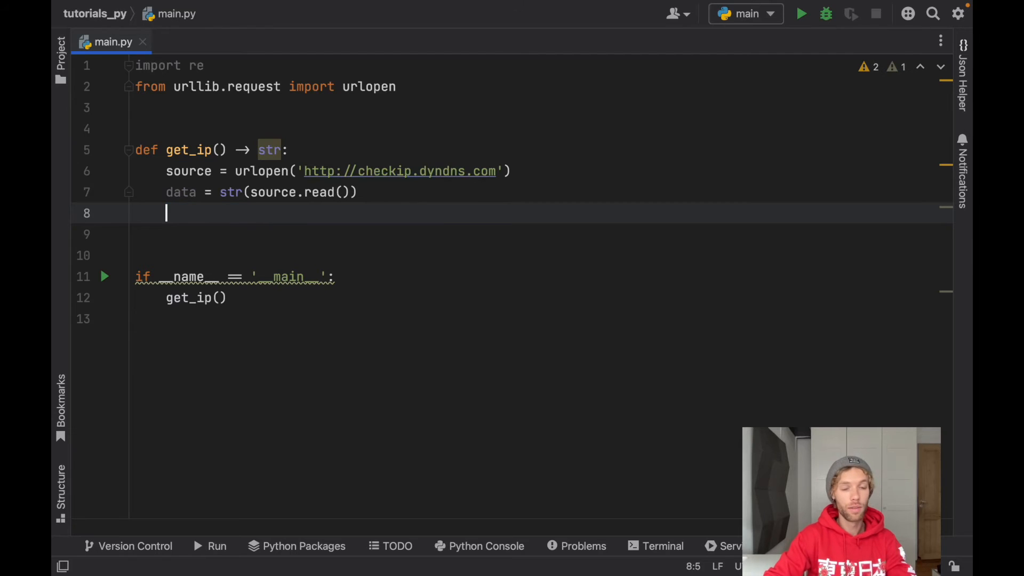
type("ip_")
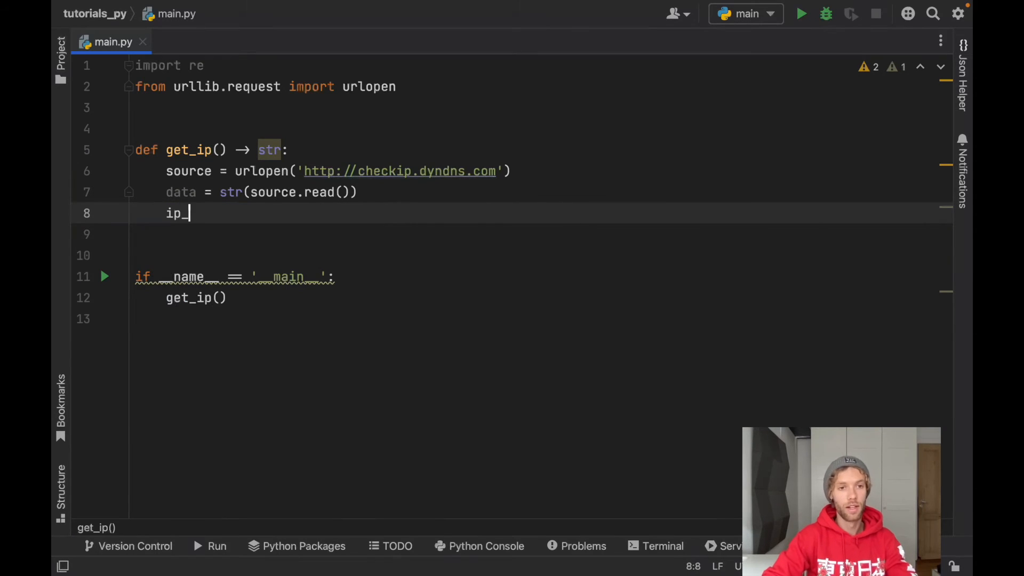
type("string = re.search(r")
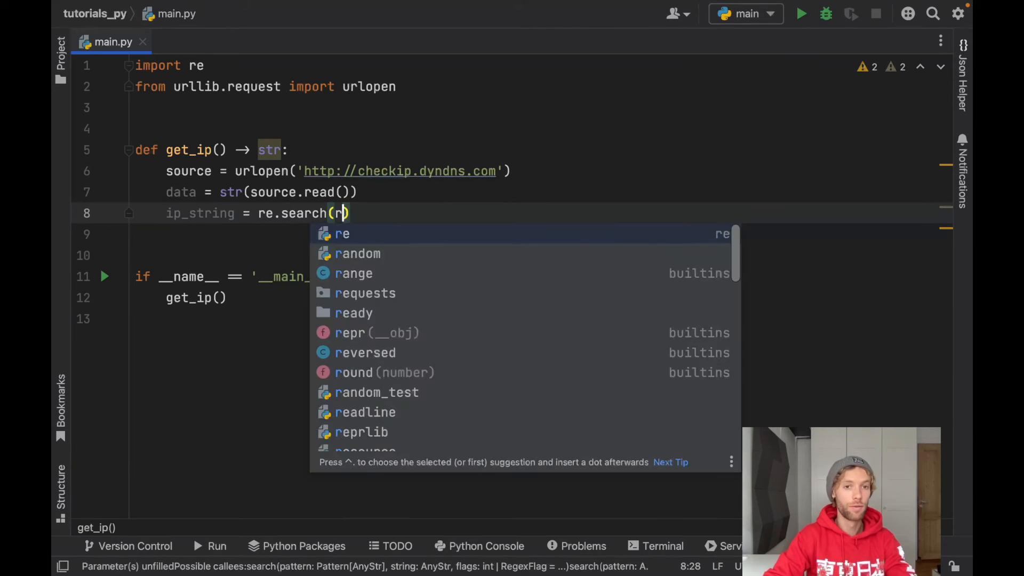
type("\"\\d+\\")
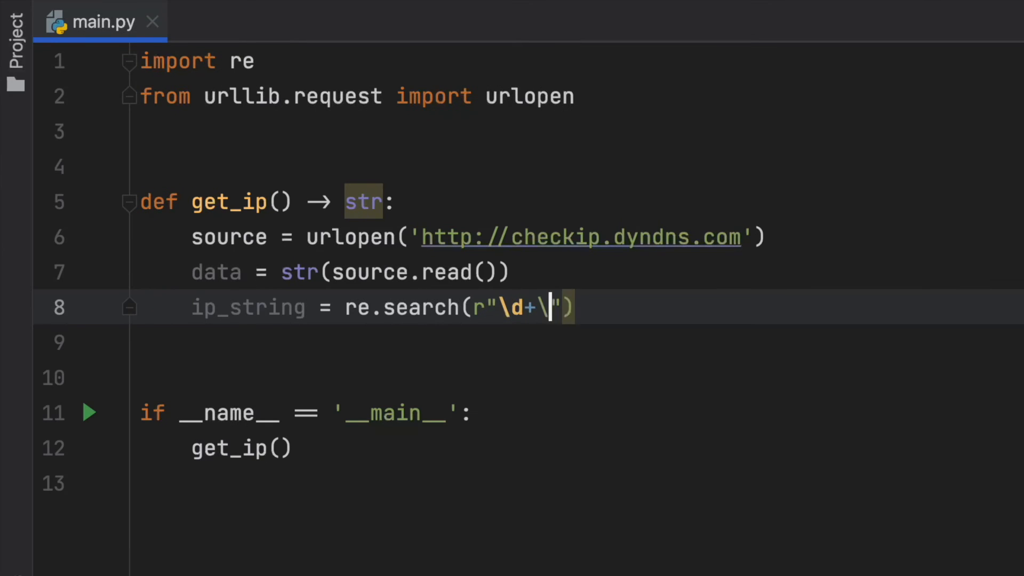
type(".")
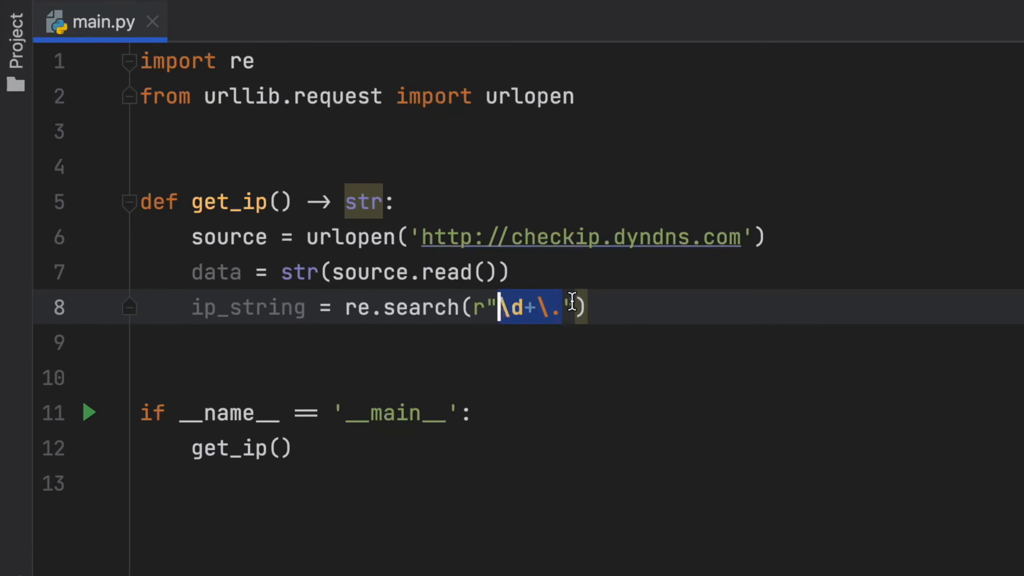
type("\\d+\\.\\d+\\.\\d+\\.")
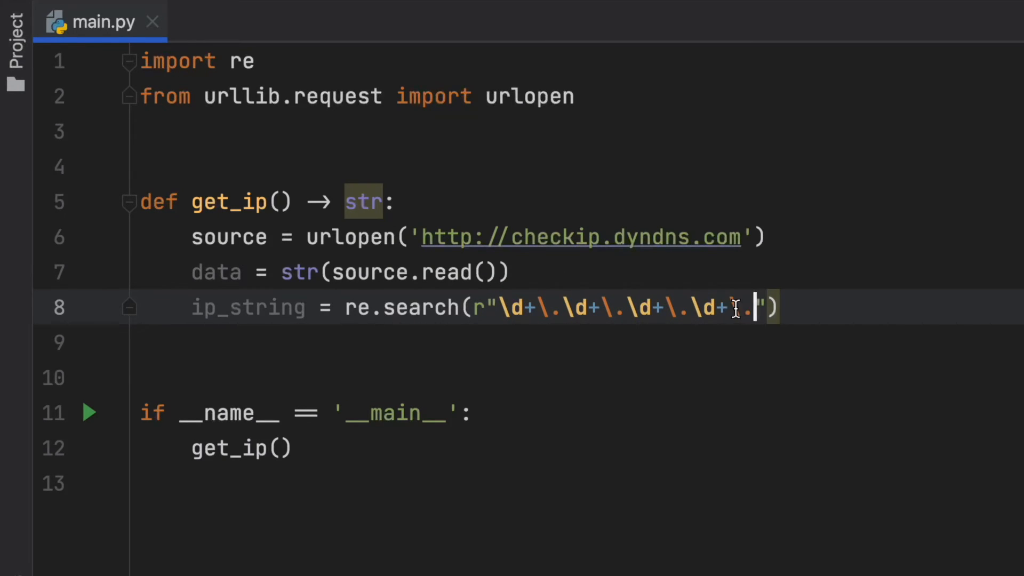
left_click_drag(754, 307, 725, 308)
type(", data")
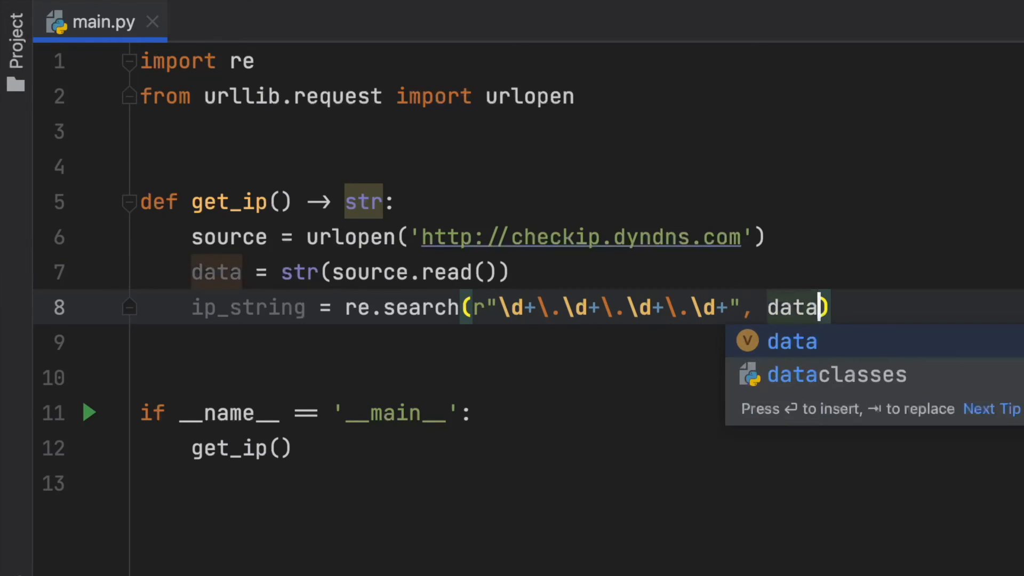
- Append .group() to the search and return ip_string
type(").group()")
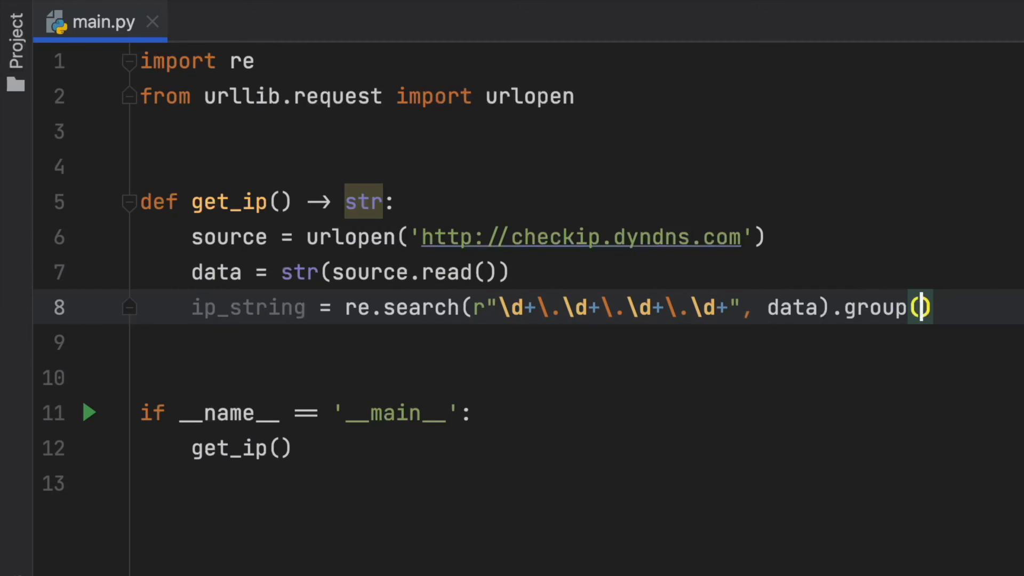
type("return ip_string")
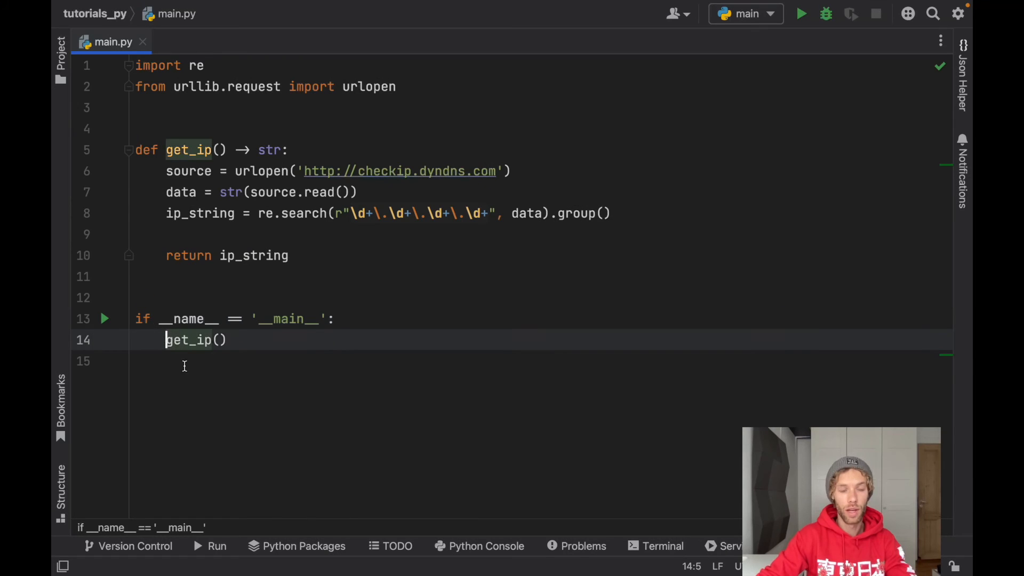
- Store get_ip() in ip, print it, and run main to show only the IP address
type("ip =")
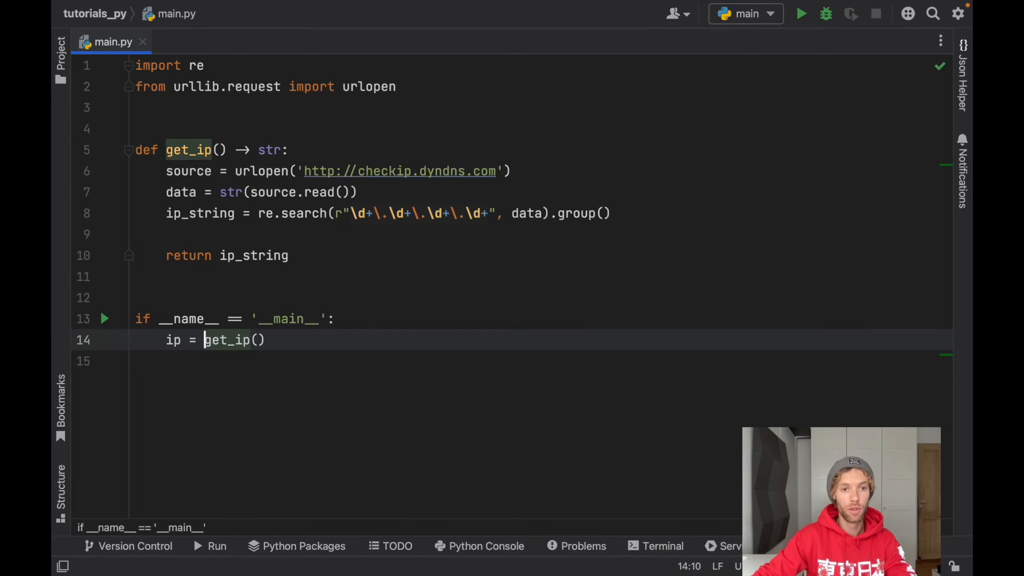
type("print()")
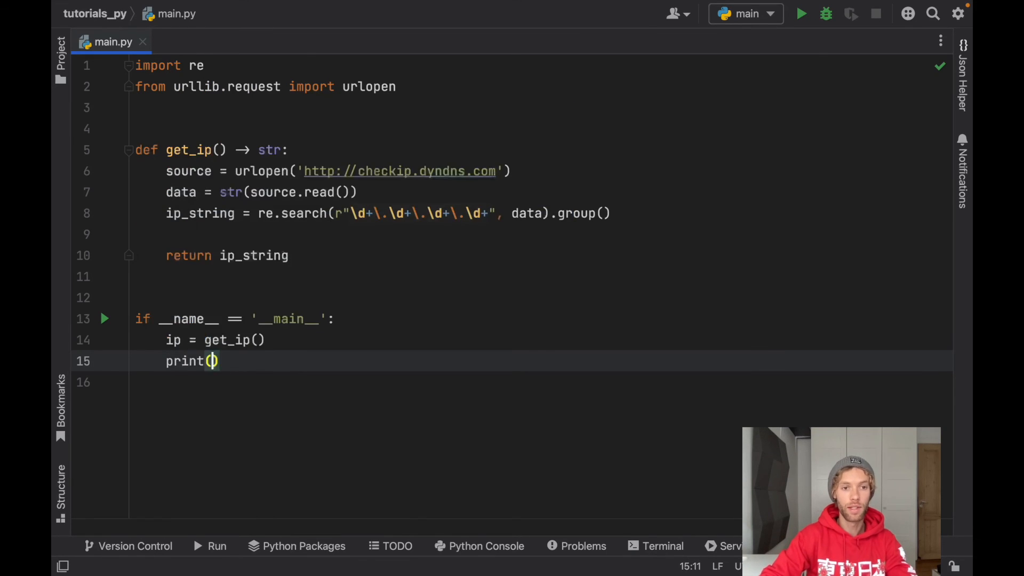
left_click(105, 319)
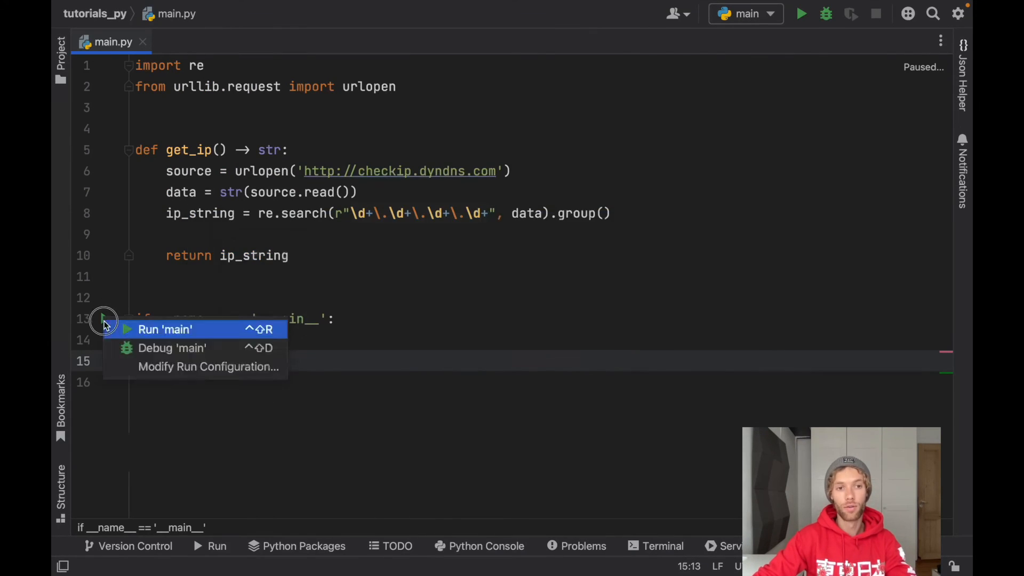
left_click(166, 330)
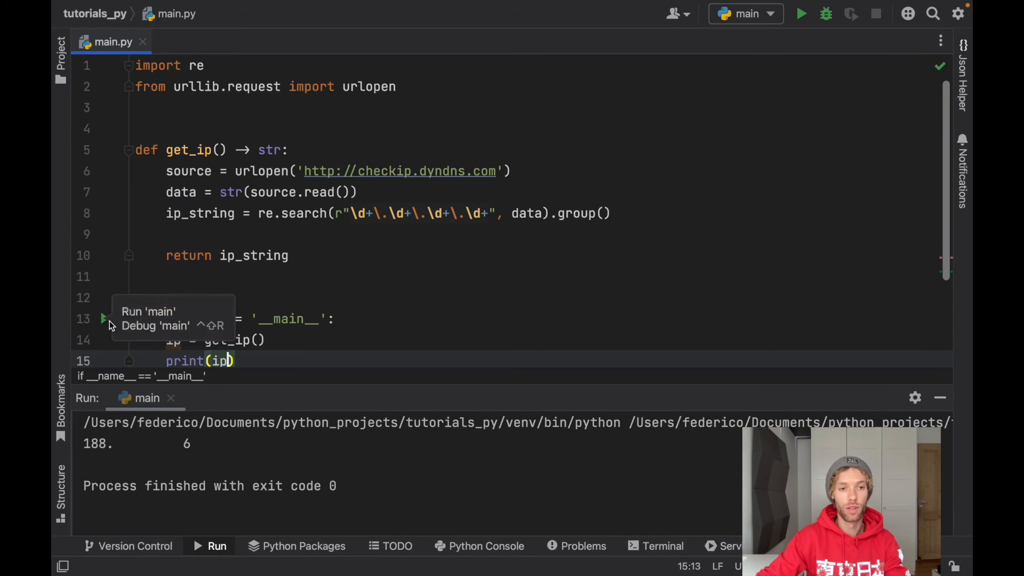